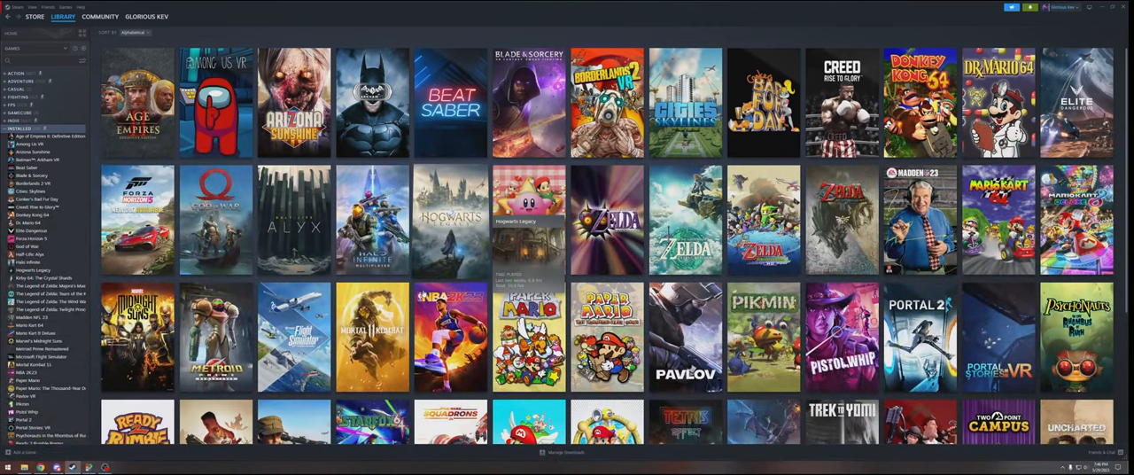
Scroll through Steam's installed games library.
scroll("down", 3)
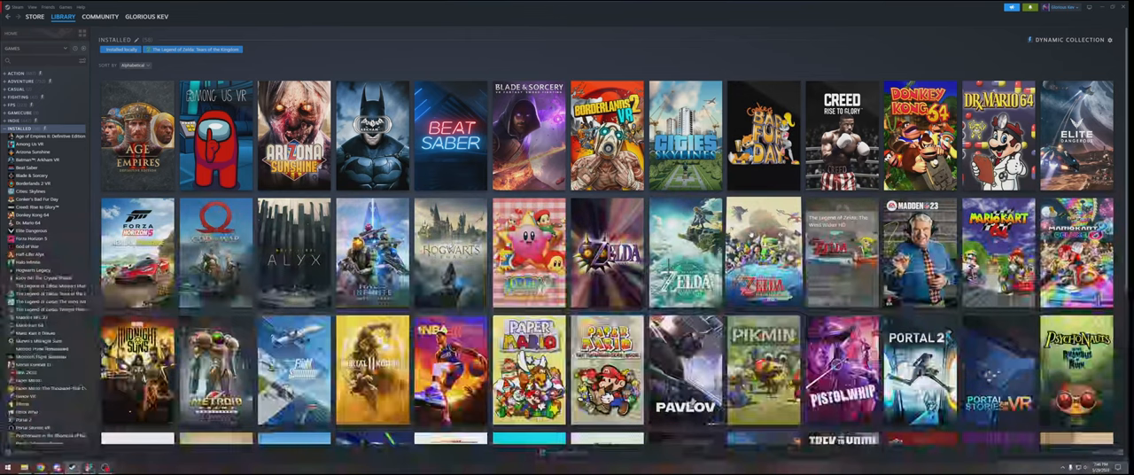
scroll("down", 3)
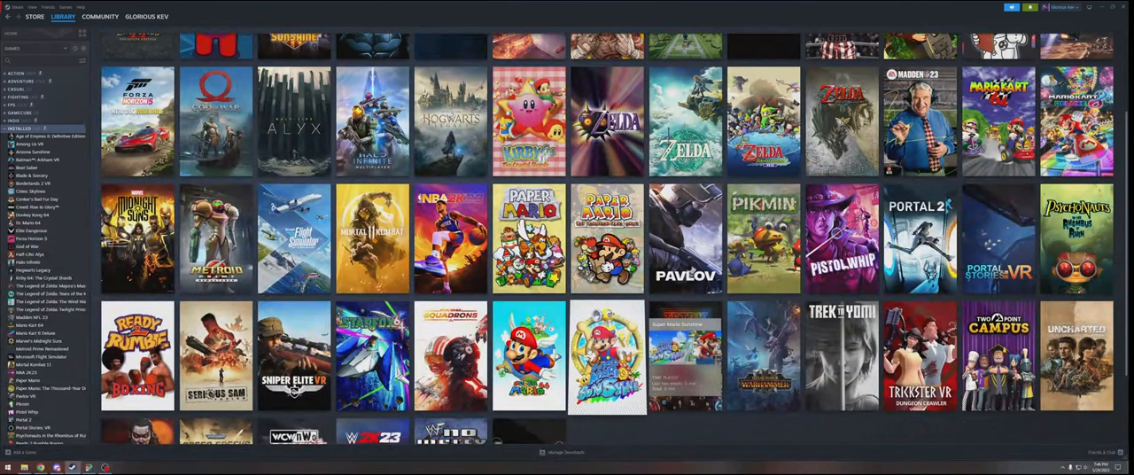
scroll("down", 3)
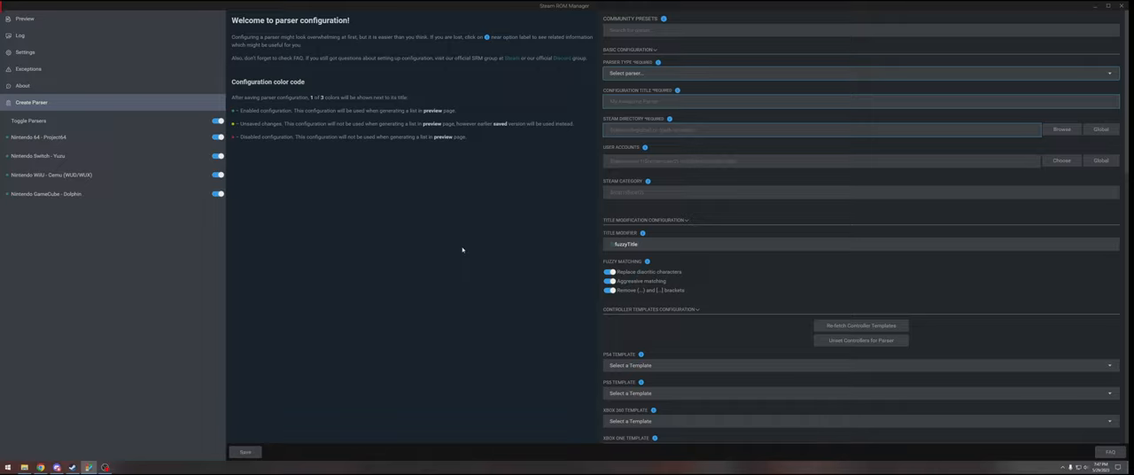
Apply the 'Nintendo GameCube - Dolphin' community preset to the new parser.
left_click(860, 30)
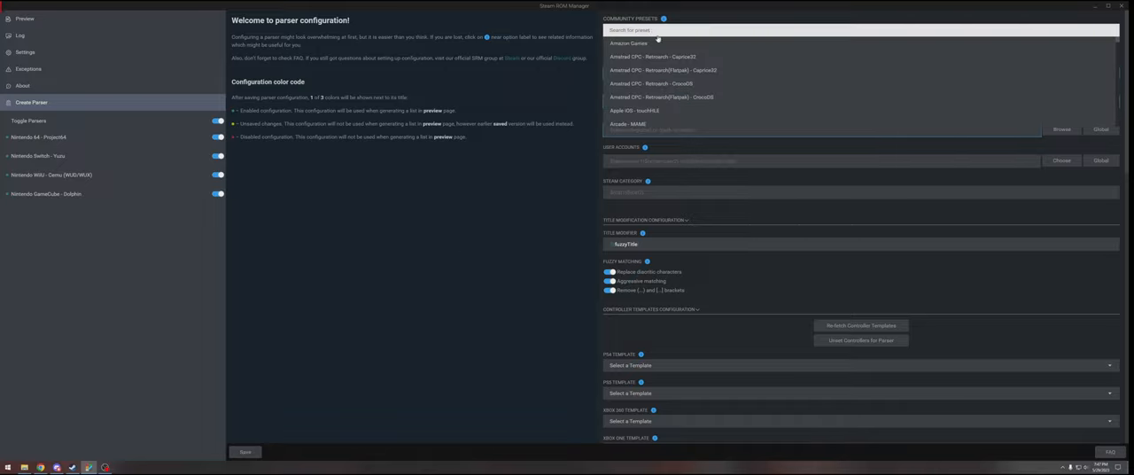
scroll("down", 3)
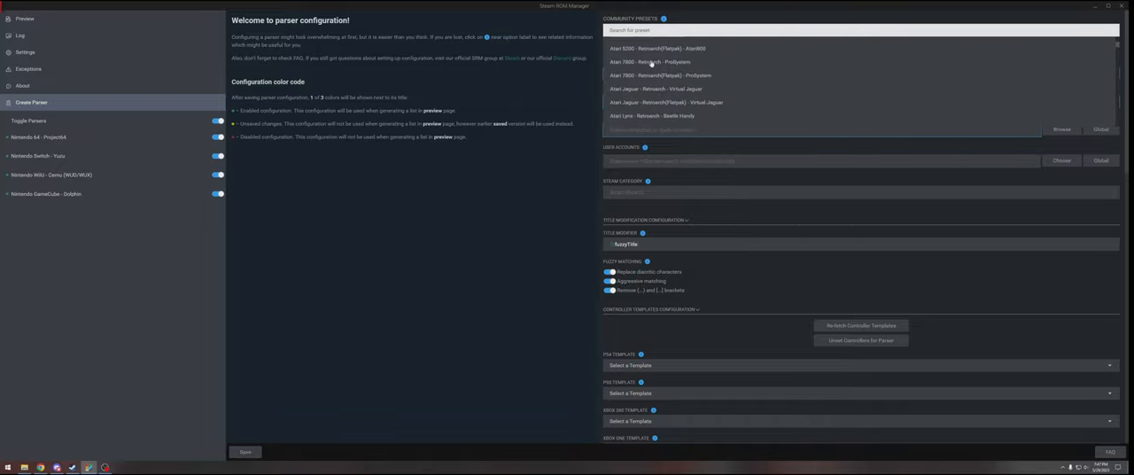
scroll("down", 3)
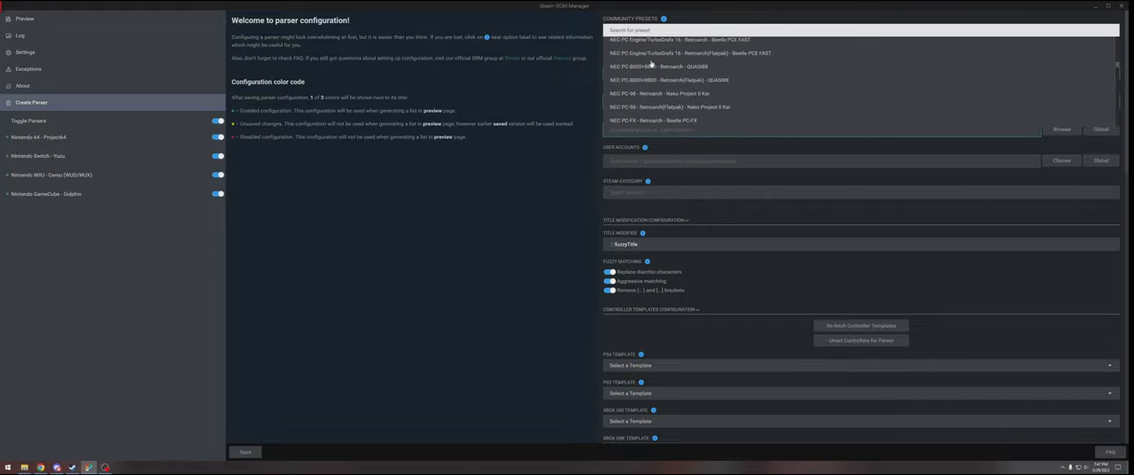
scroll("down", 3)
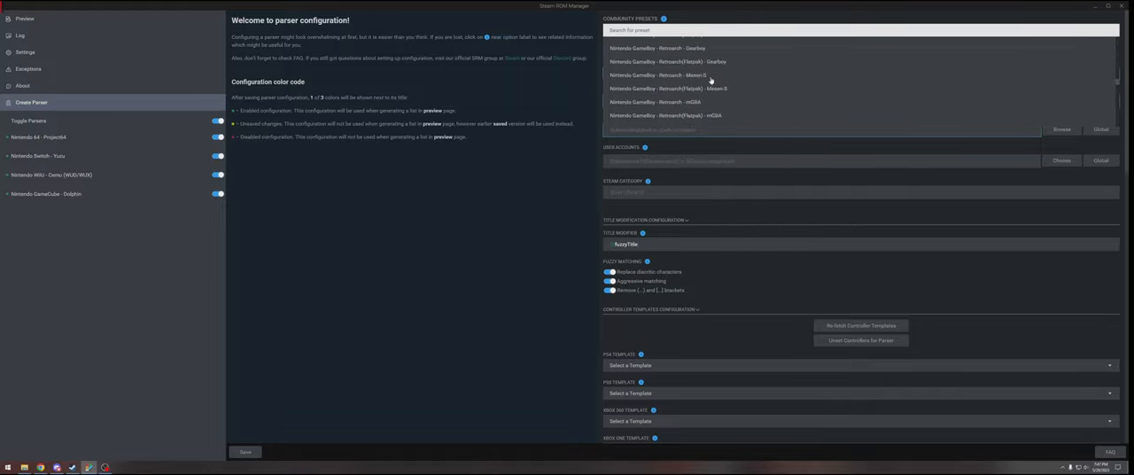
scroll("down", 3)
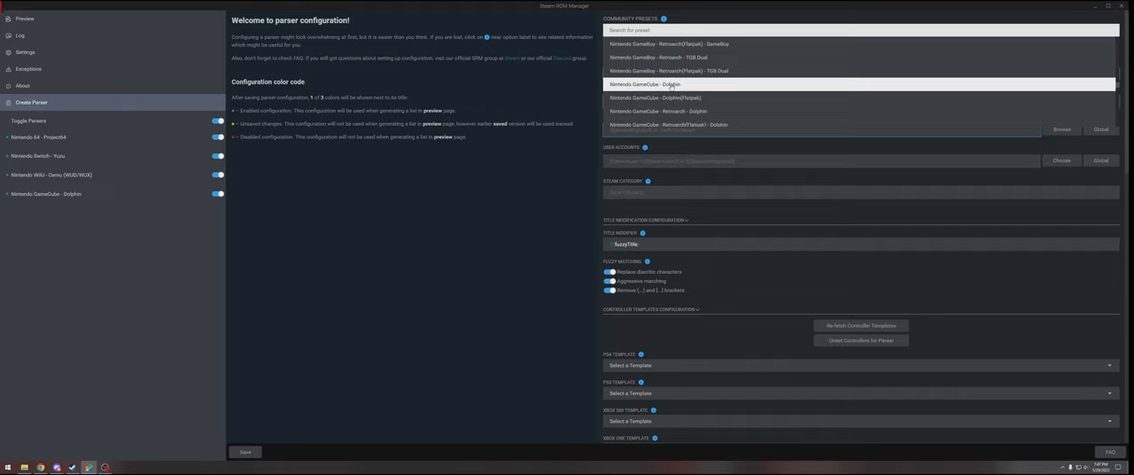
left_click(645, 84)
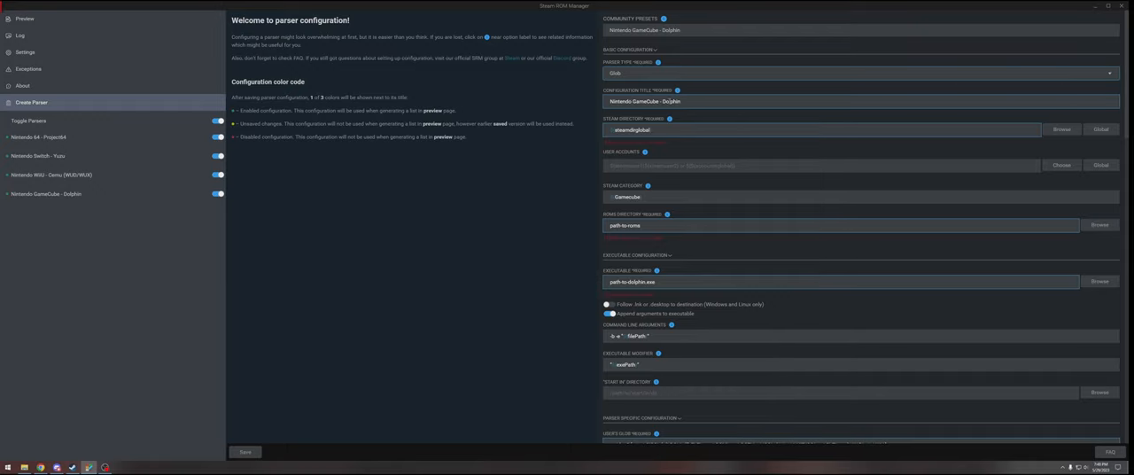
scroll("down", 3)
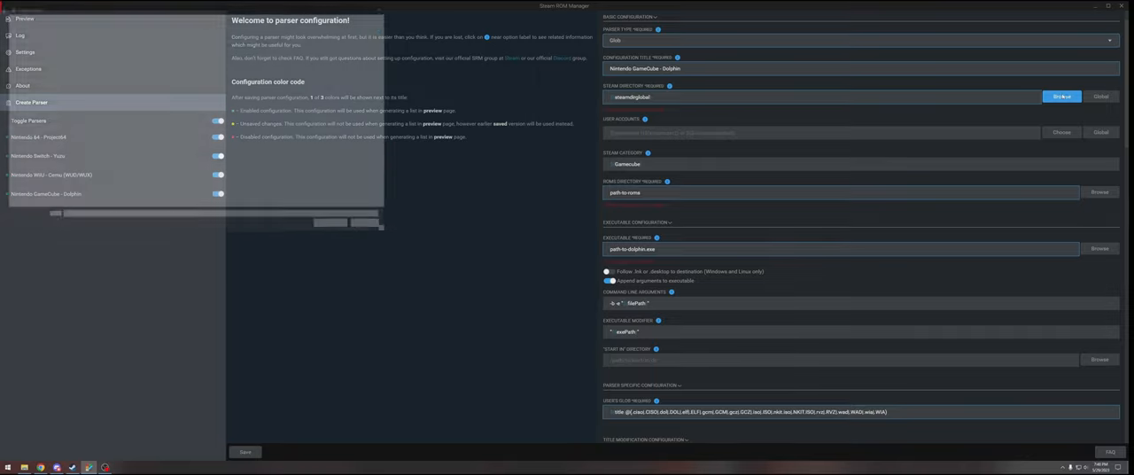
left_click(1061, 96)
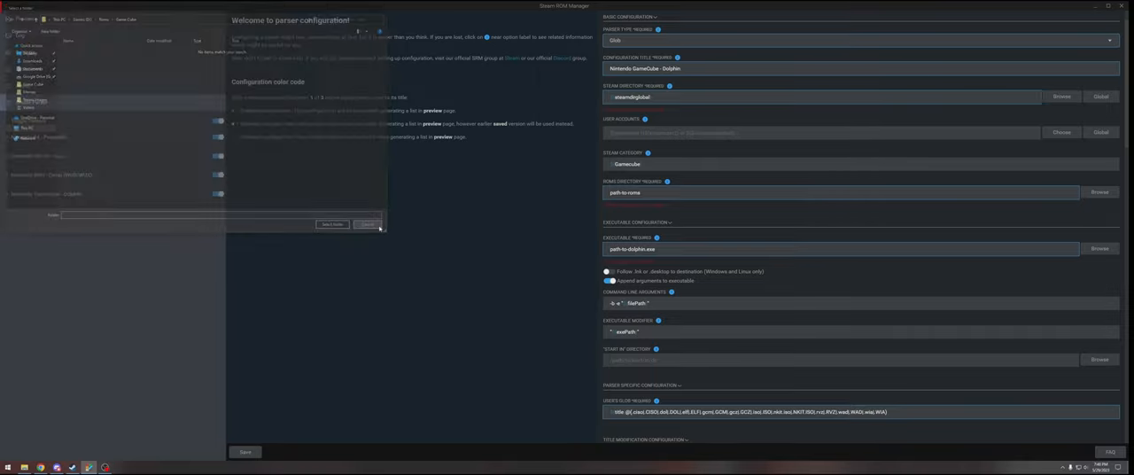
left_click(368, 224)
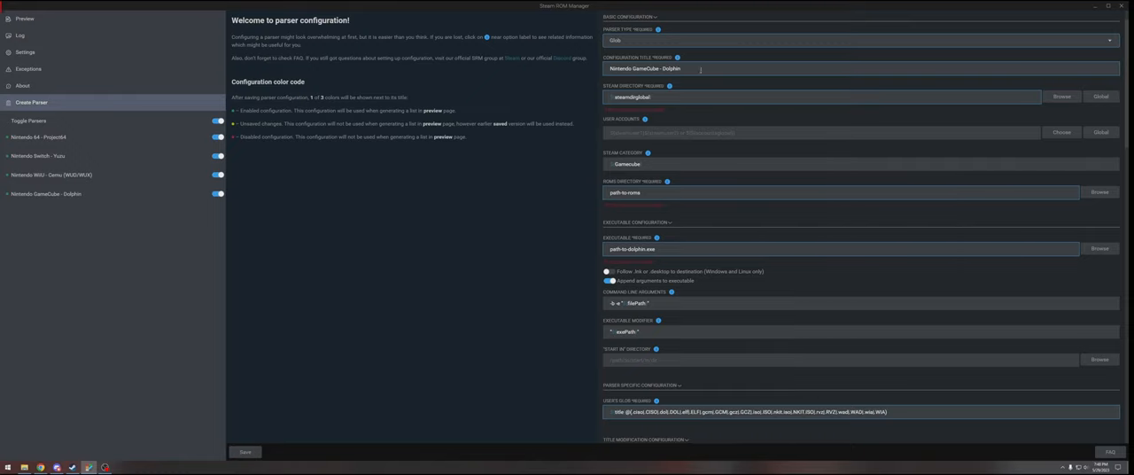
mouse_move(555, 169)
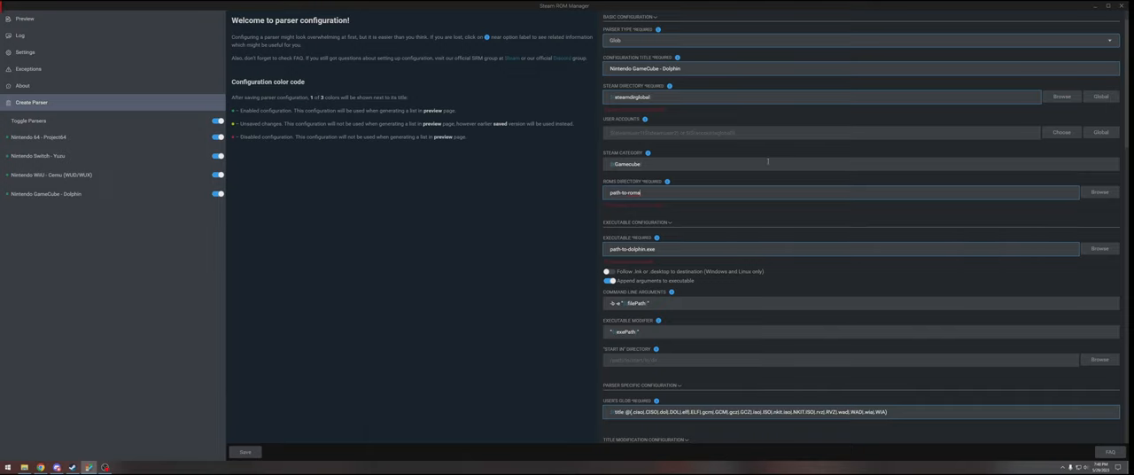
mouse_move(697, 240)
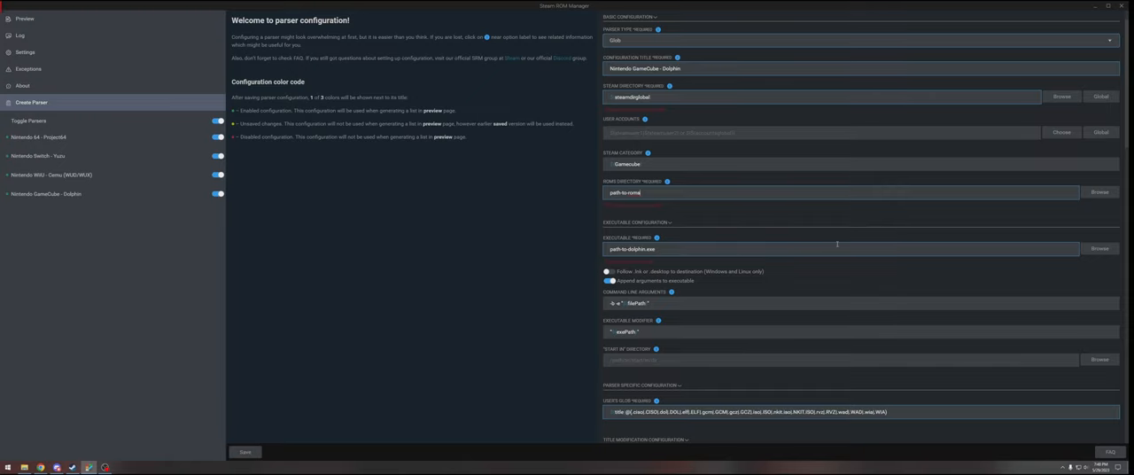
mouse_move(93, 210)
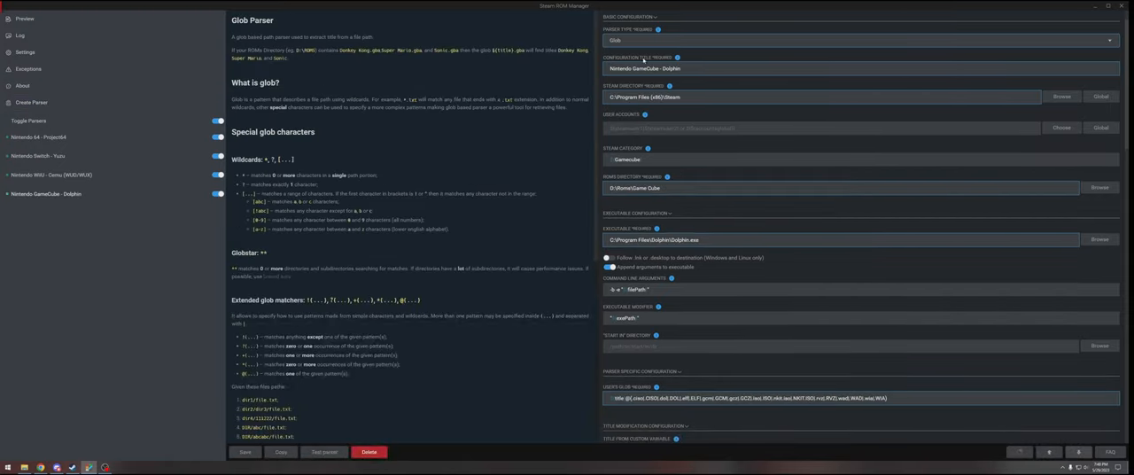
Save the GameCube - Dolphin parser configuration with its Steam, ROM and Dolphin paths.
scroll("down", 3)
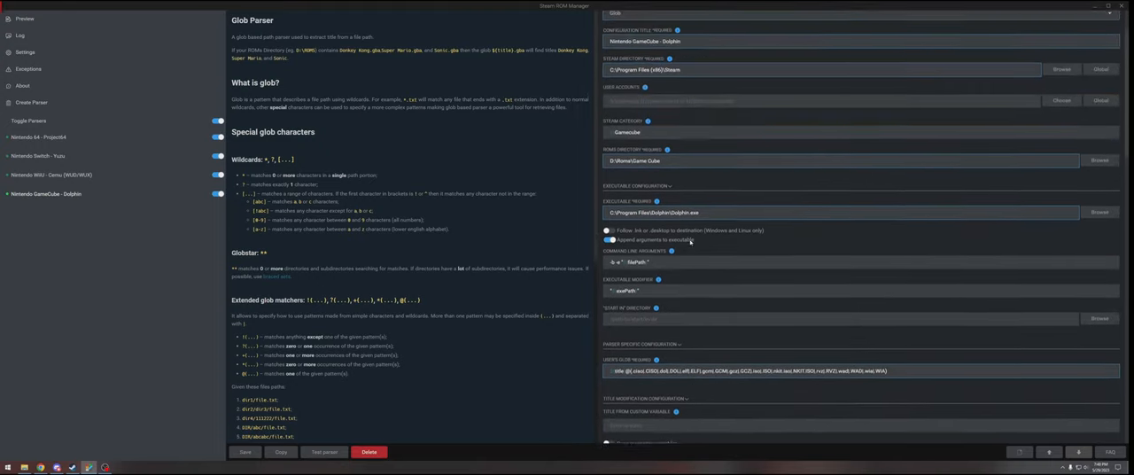
scroll("down", 3)
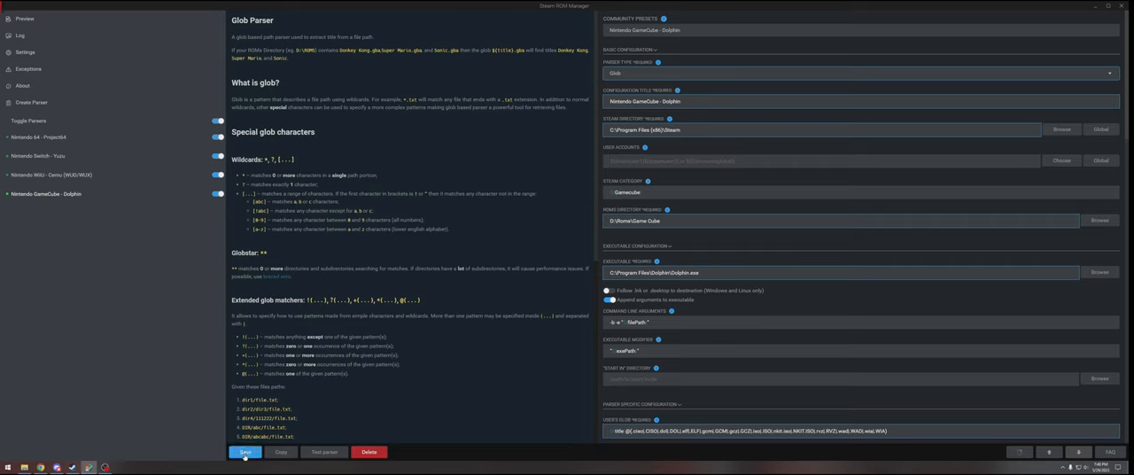
left_click(19, 35)
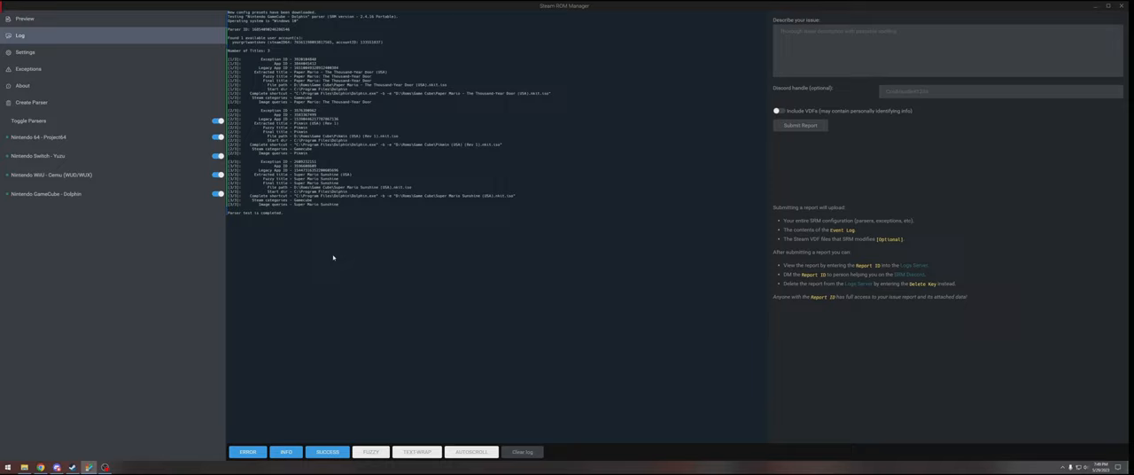
Parse the enabled parsers in Preview, listing 21 titles with cover art.
left_click(25, 17)
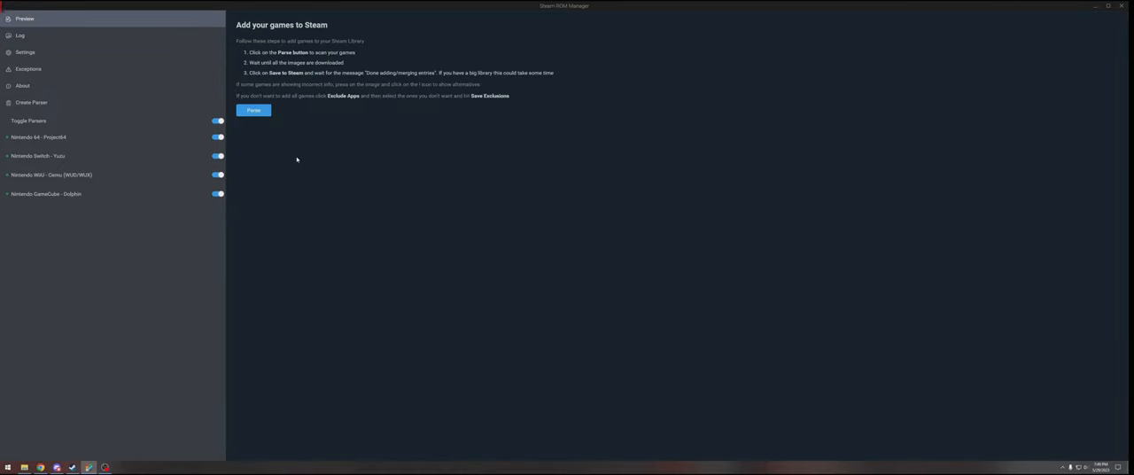
left_click(254, 110)
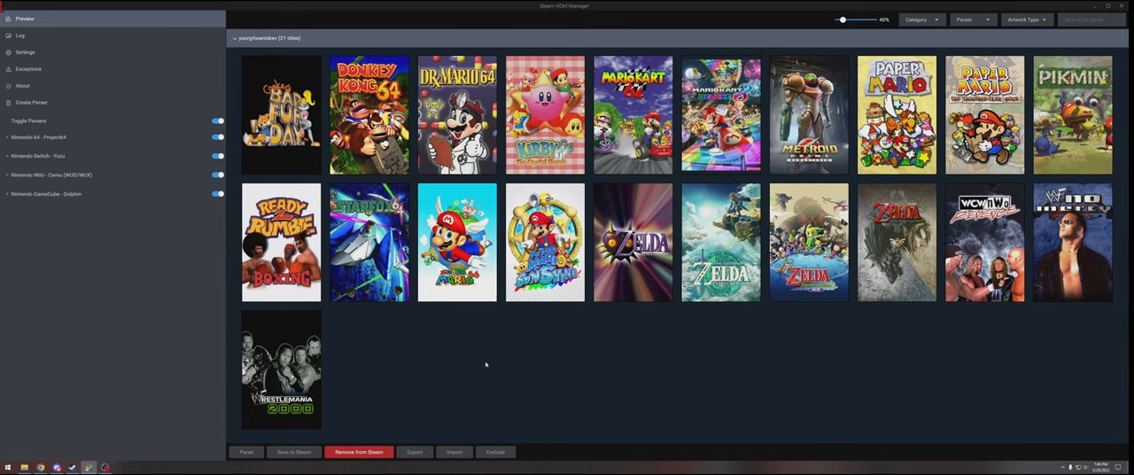
mouse_move(368, 376)
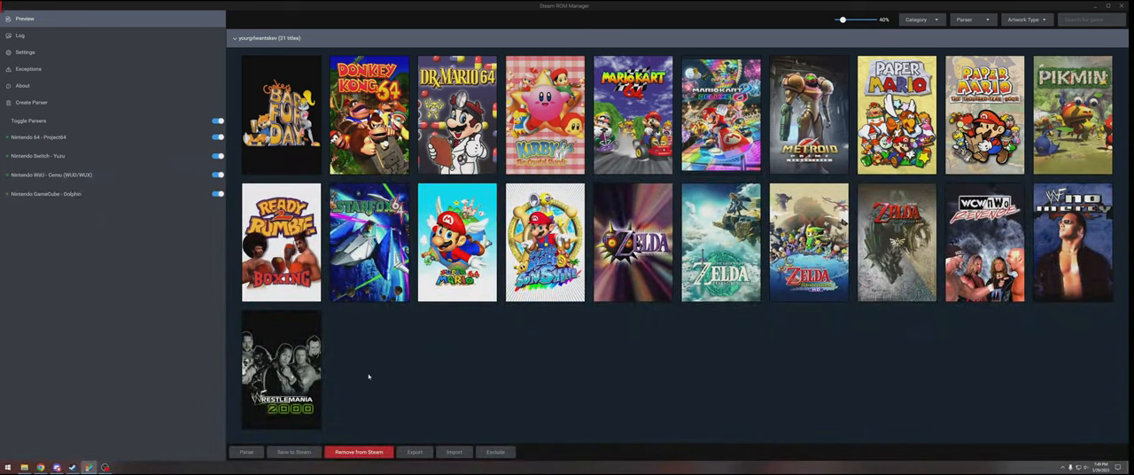
mouse_move(359, 307)
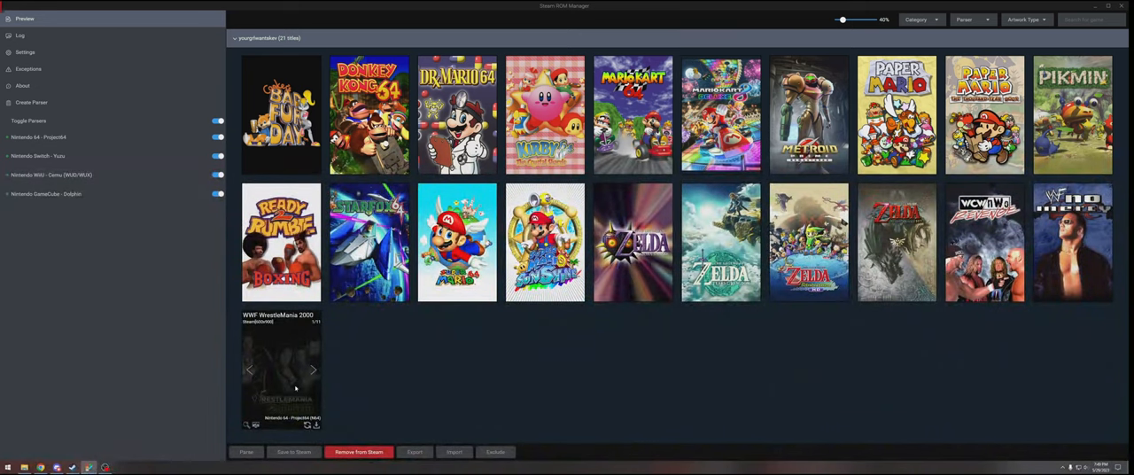
Save the 21 previewed titles and their artwork to Steam.
left_click(293, 452)
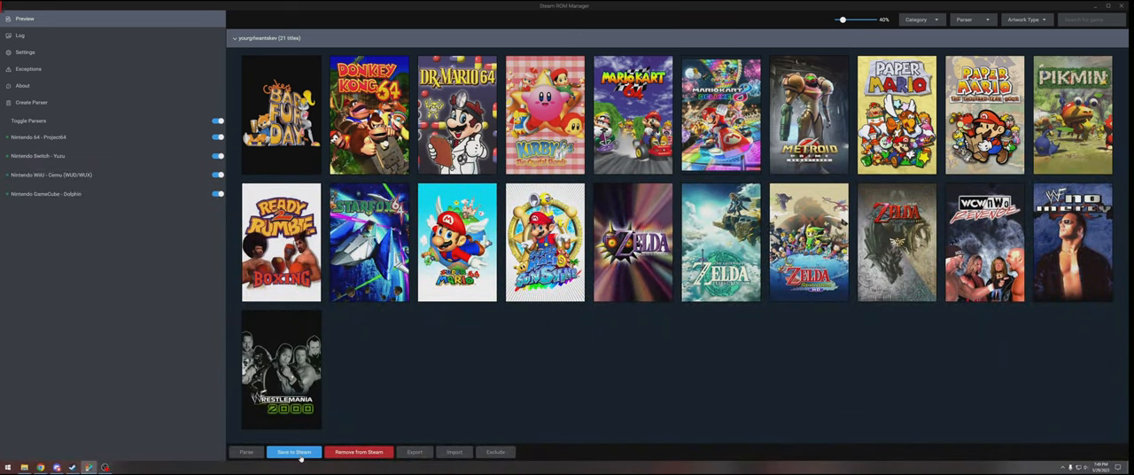
left_click(293, 452)
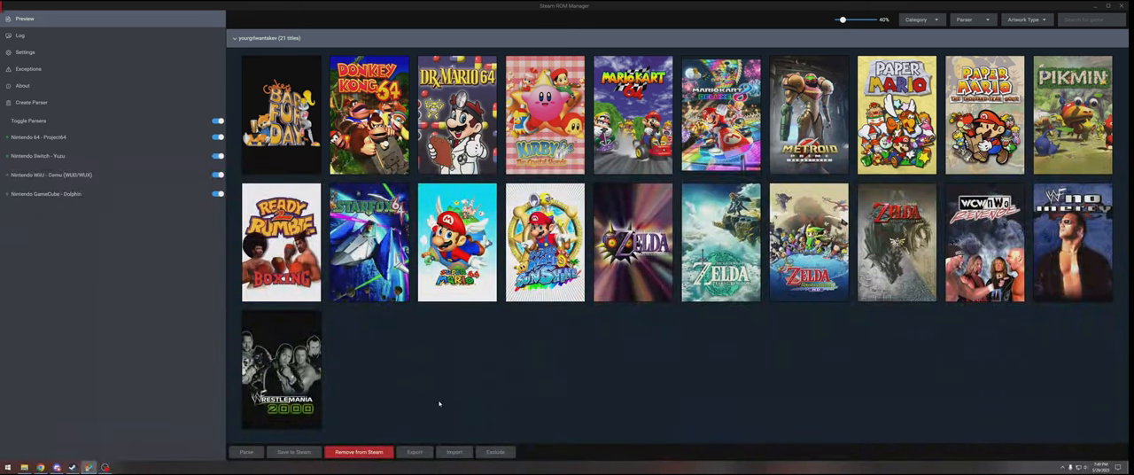
mouse_move(986, 415)
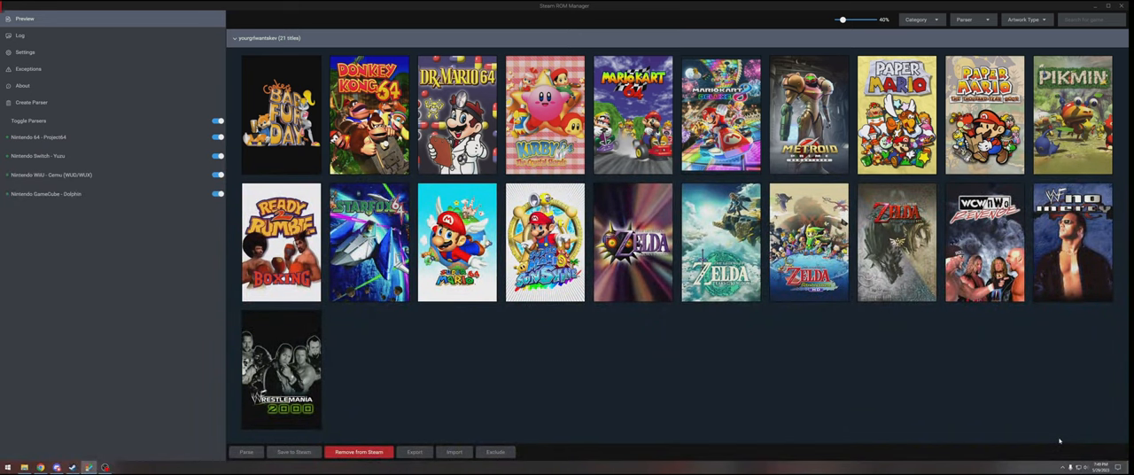
mouse_move(906, 413)
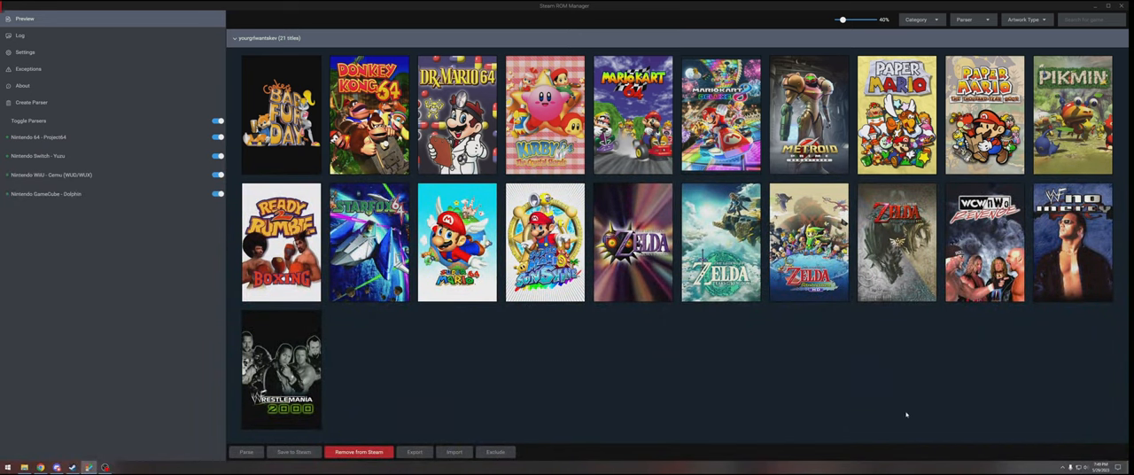
mouse_move(752, 380)
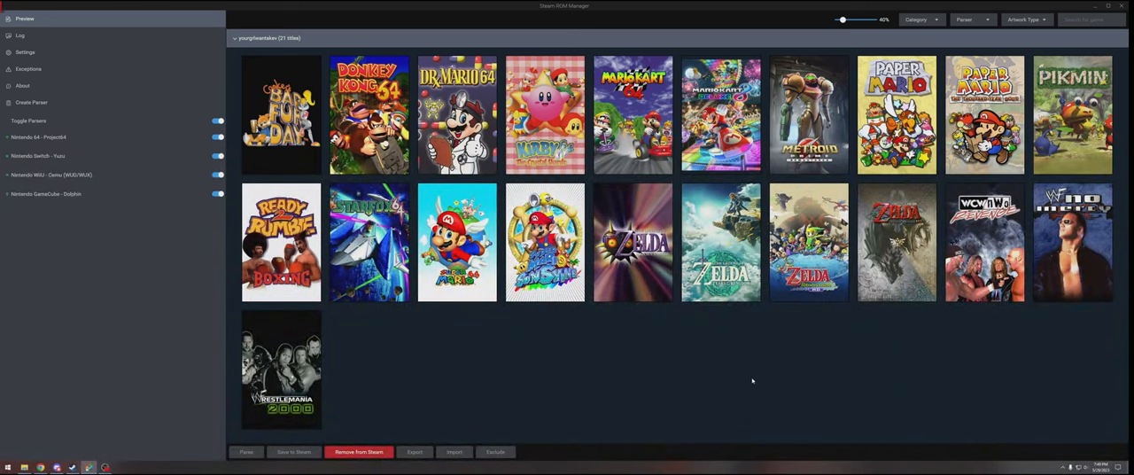
mouse_move(512, 390)
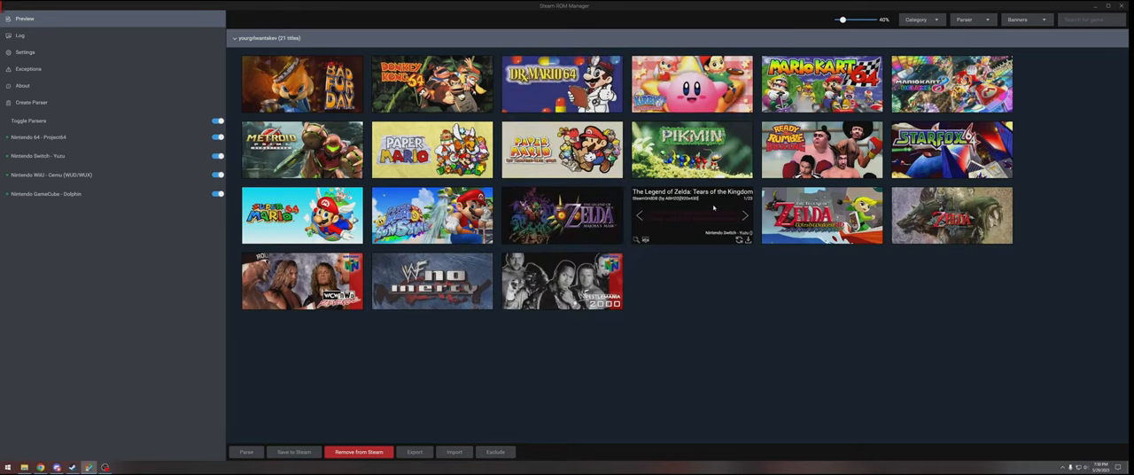
Pick a banner image for Zelda: Tears of the Kingdom.
left_click(745, 215)
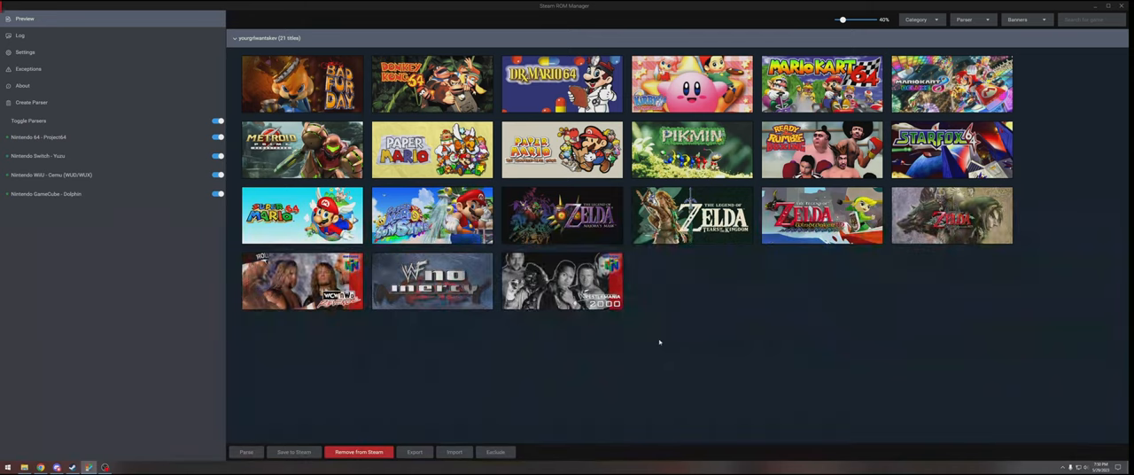
mouse_move(1086, 101)
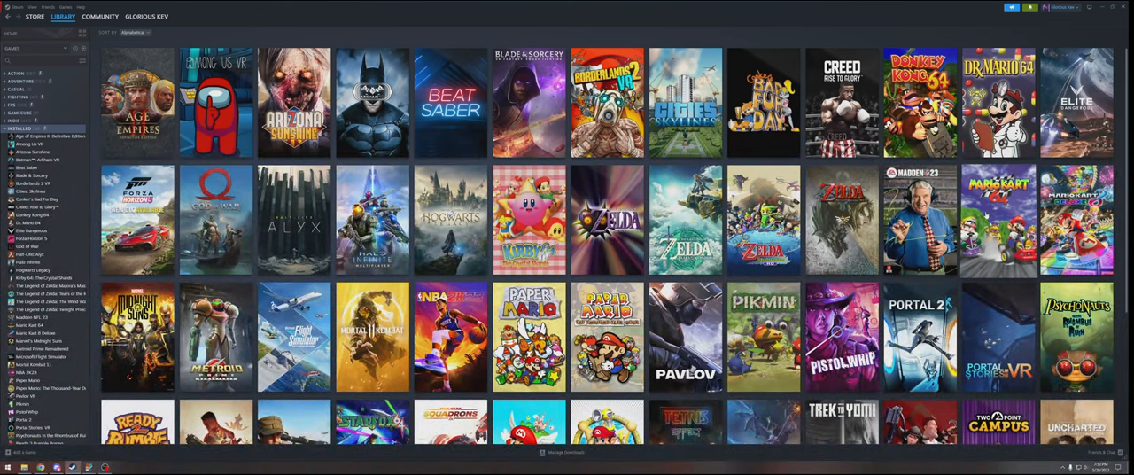
Show the GAMECUBE collection with Paper Mario, Pikmin and Super Mario Sunshine.
left_click(20, 112)
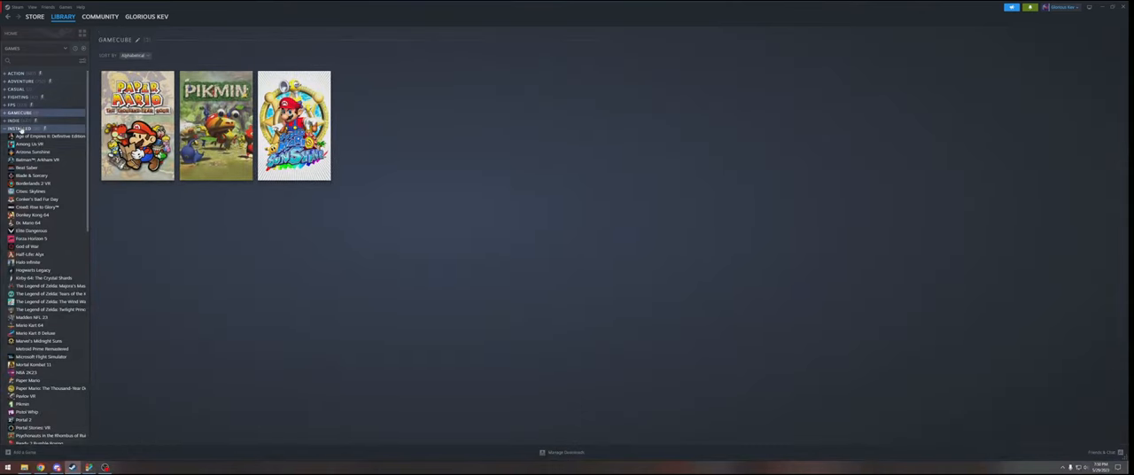
Show all installed games again in the Steam library.
left_click(19, 128)
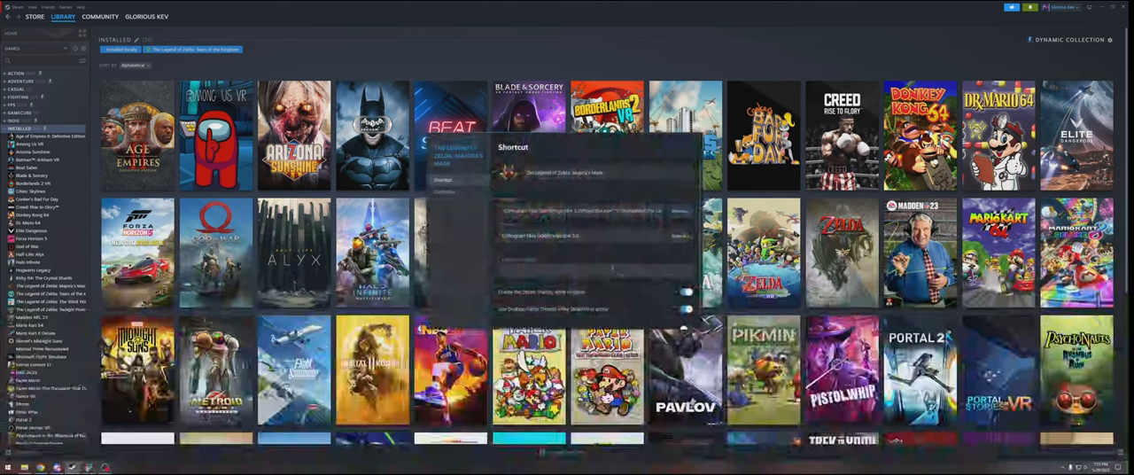
Close Majora's Mask shortcut properties to return to the installed games grid.
left_click(444, 192)
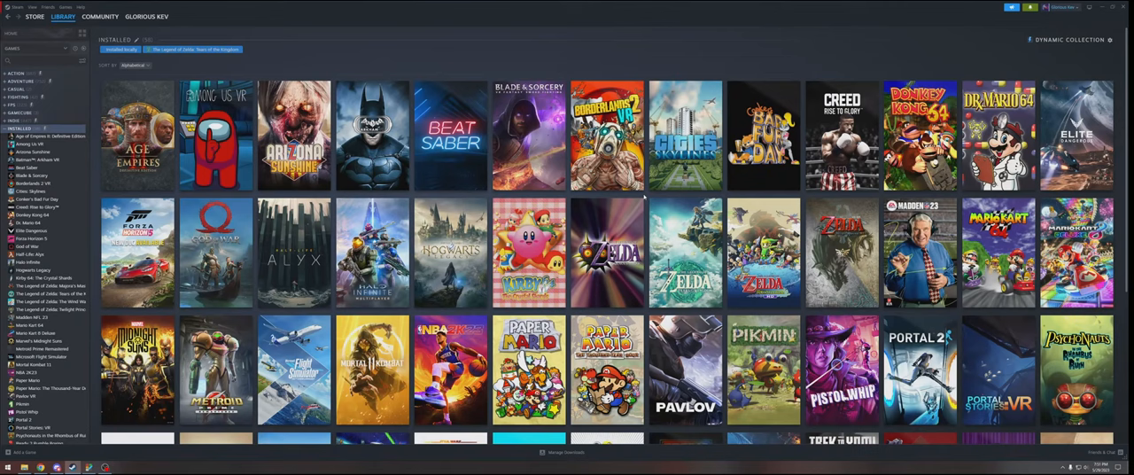
mouse_move(644, 197)
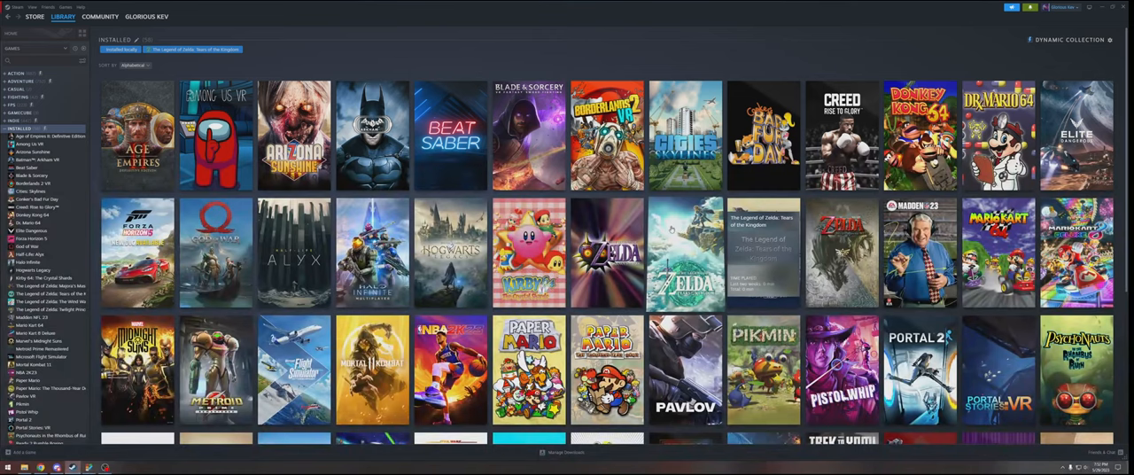
Bring up Super Mario Sunshine's options in the installed library.
scroll("down", 3)
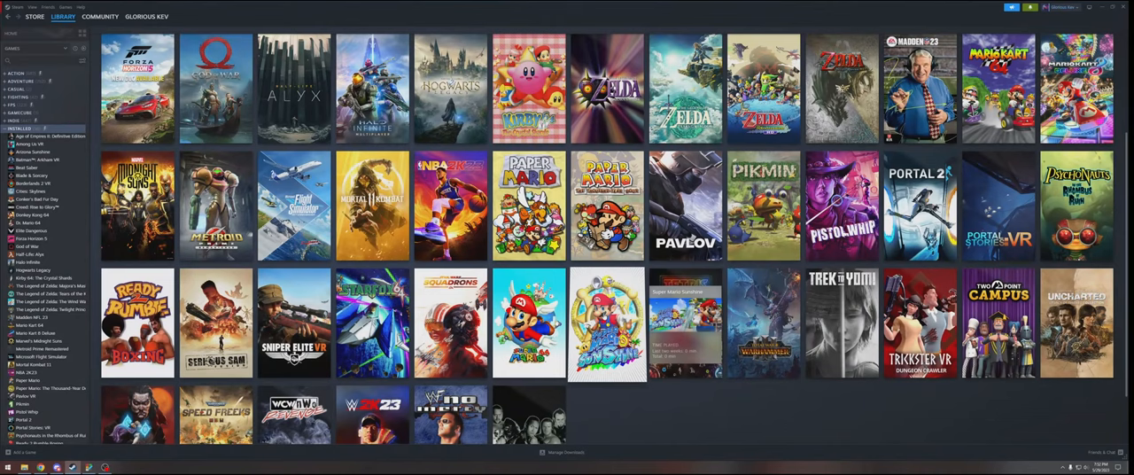
right_click(606, 323)
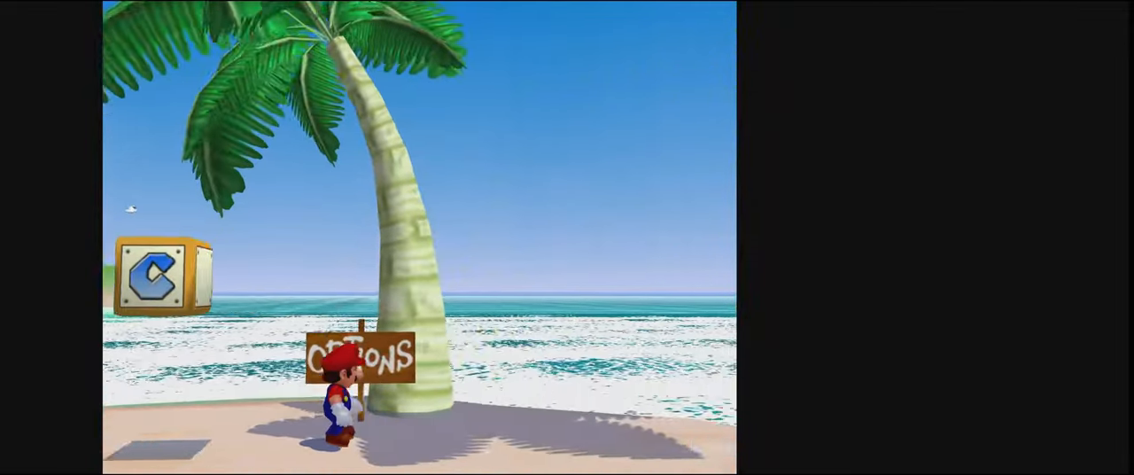
Select the Options sign in Super Mario Sunshine to show rumble, sound and subtitle settings.
left_click(361, 359)
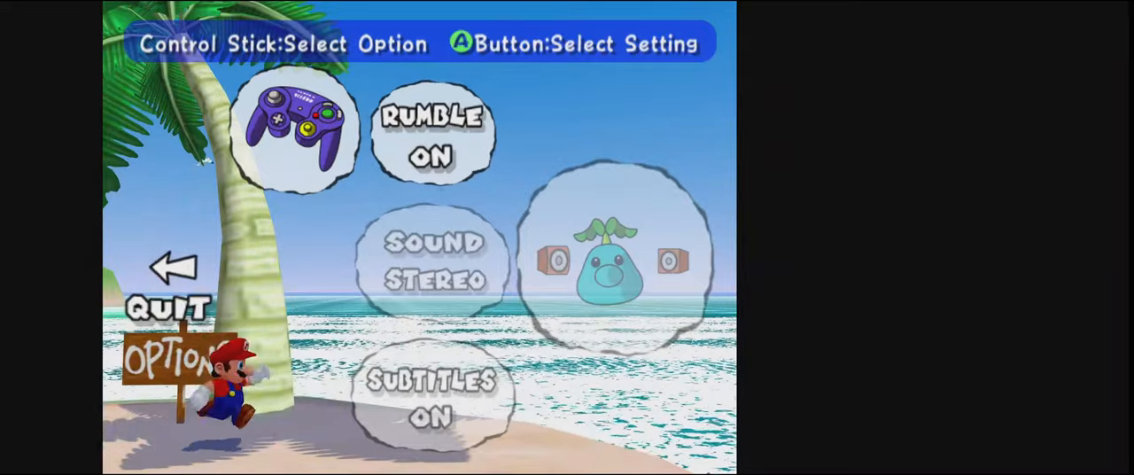